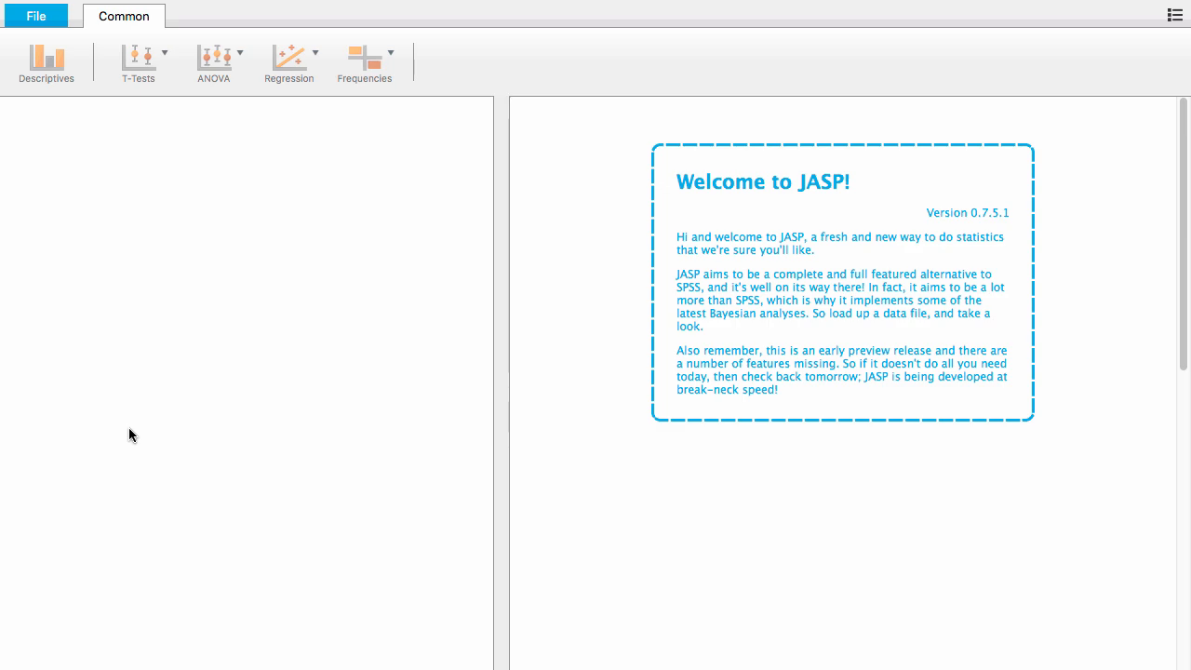
Browse this computer for a data file to open, such as binomial.csv.
click(36, 16)
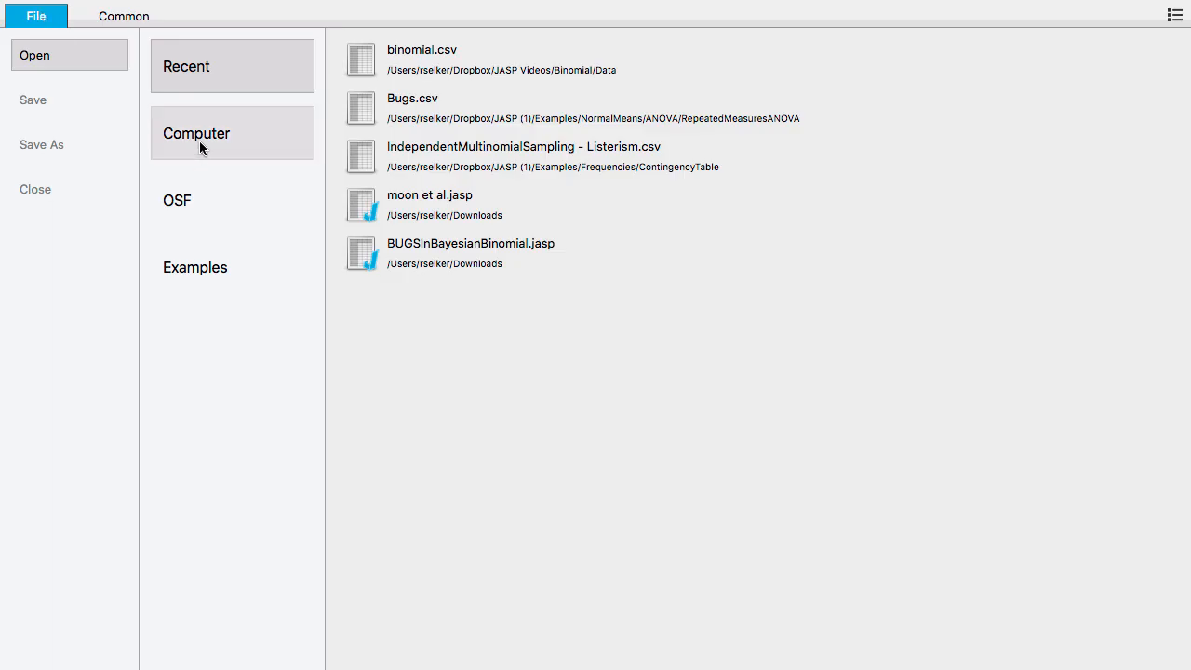
click(195, 133)
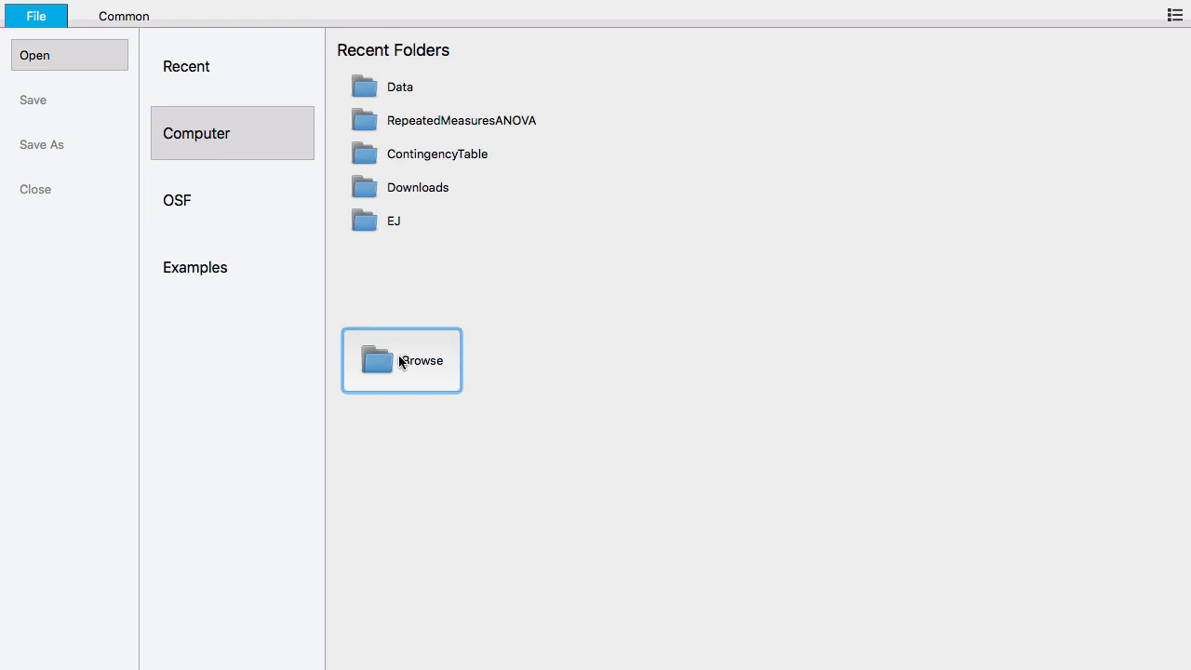
click(401, 360)
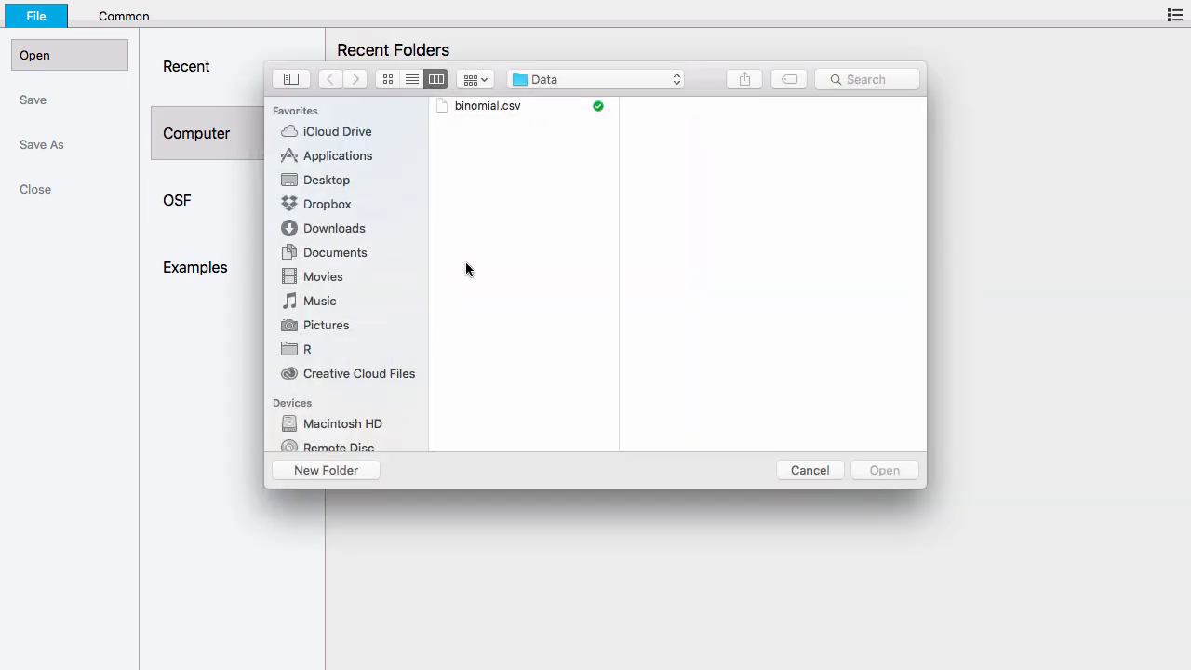
mouse_move(500, 109)
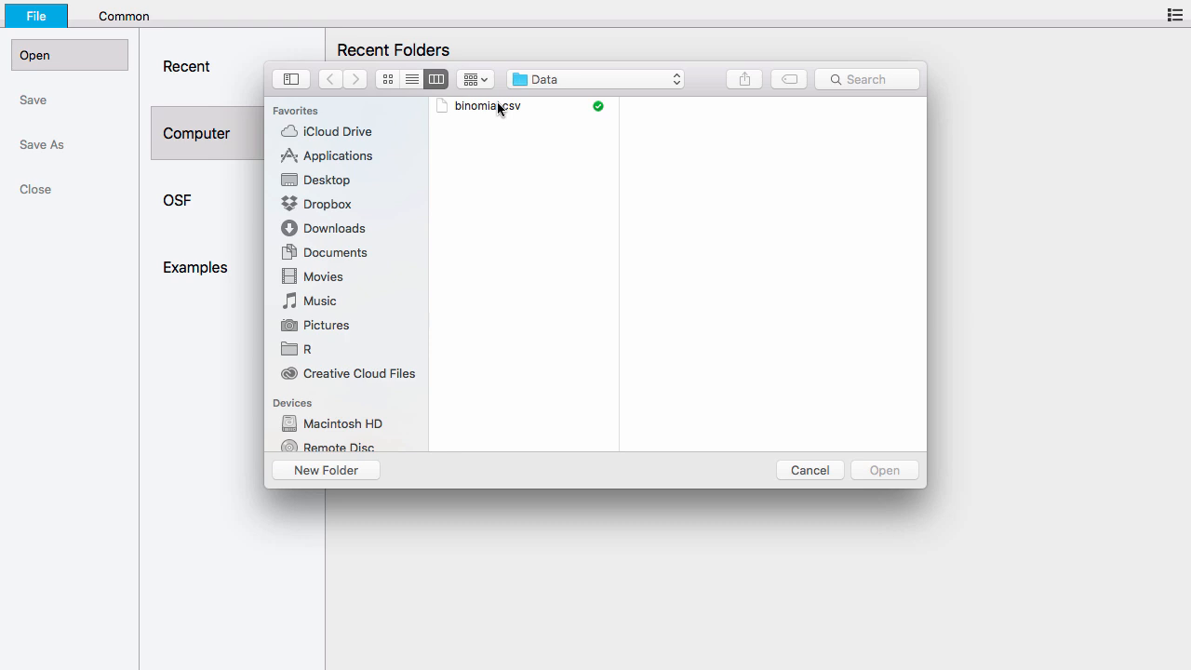
mouse_move(500, 128)
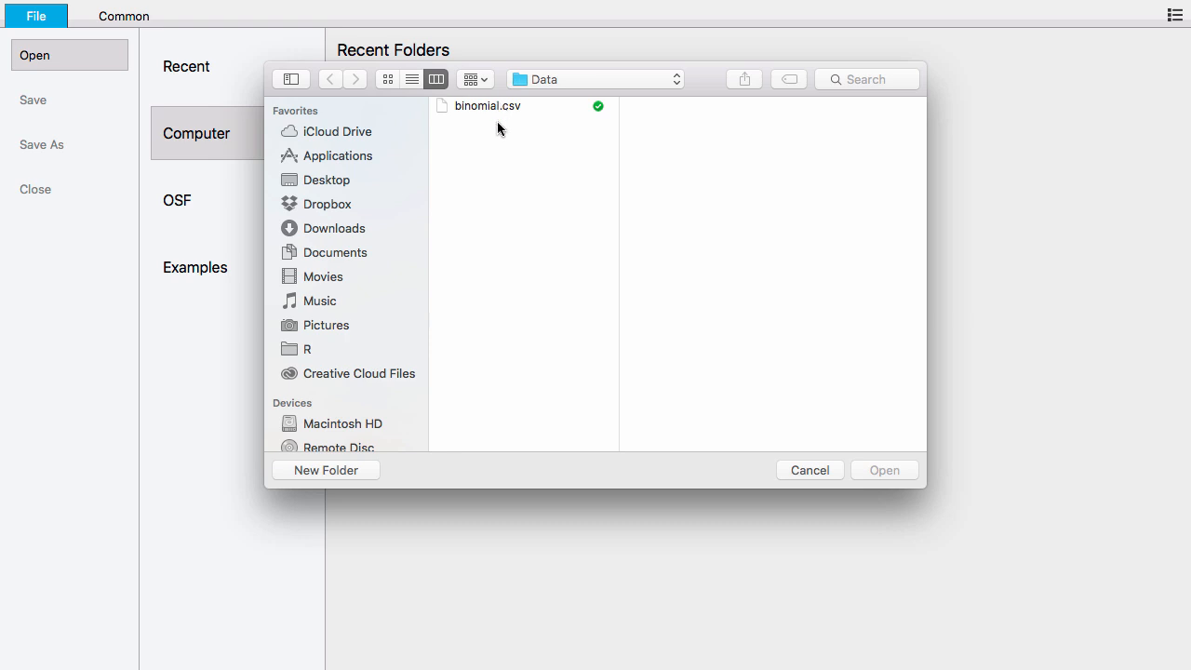
mouse_move(501, 116)
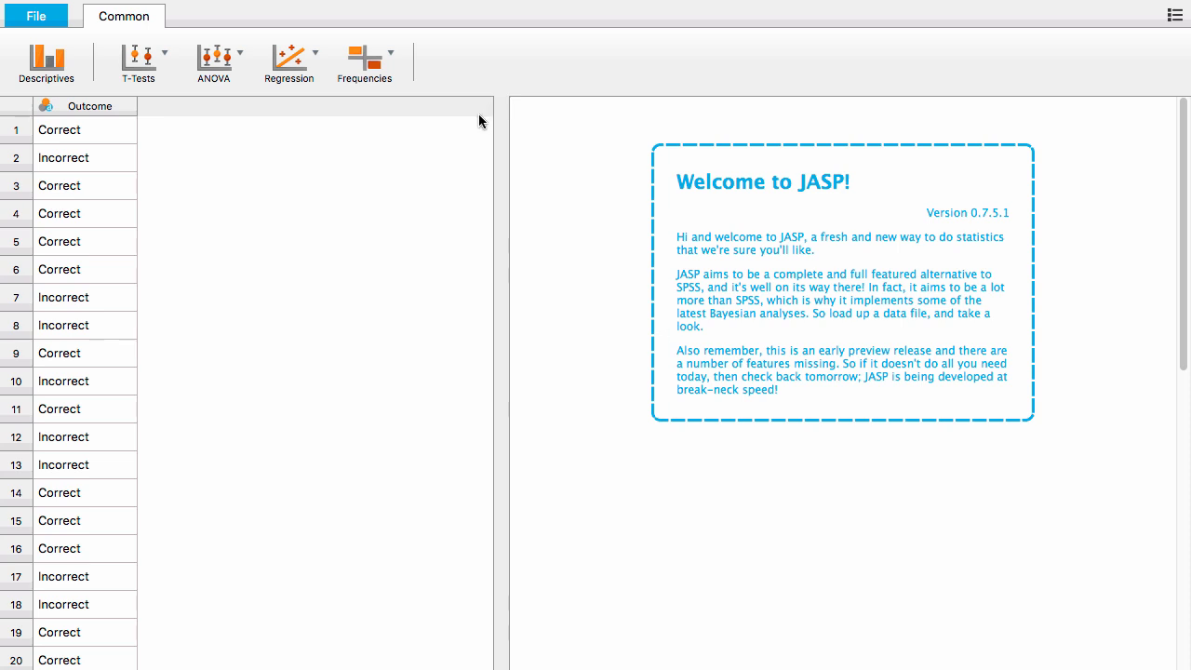
mouse_move(248, 260)
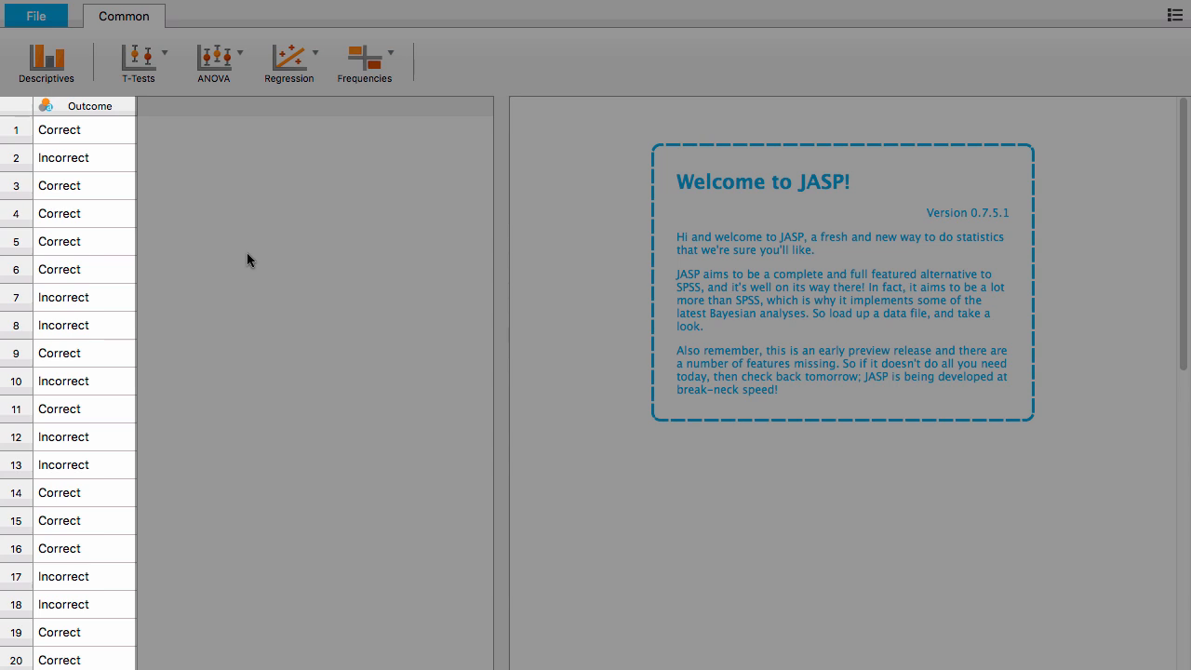
scroll(down, 3)
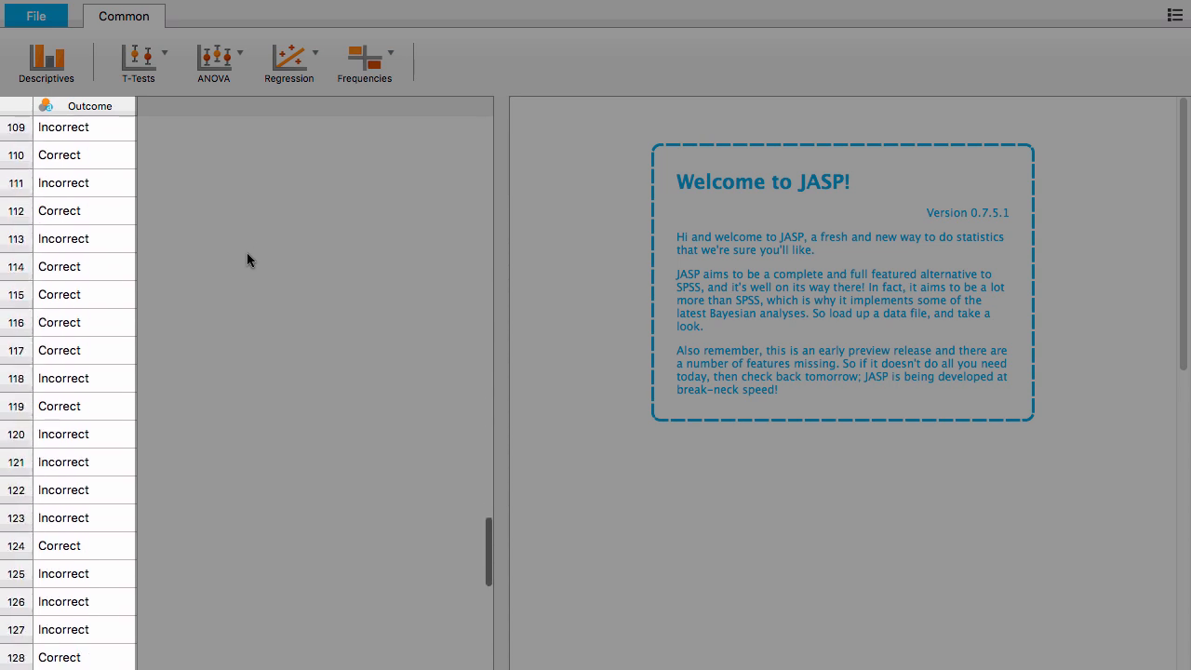
scroll(down, 3)
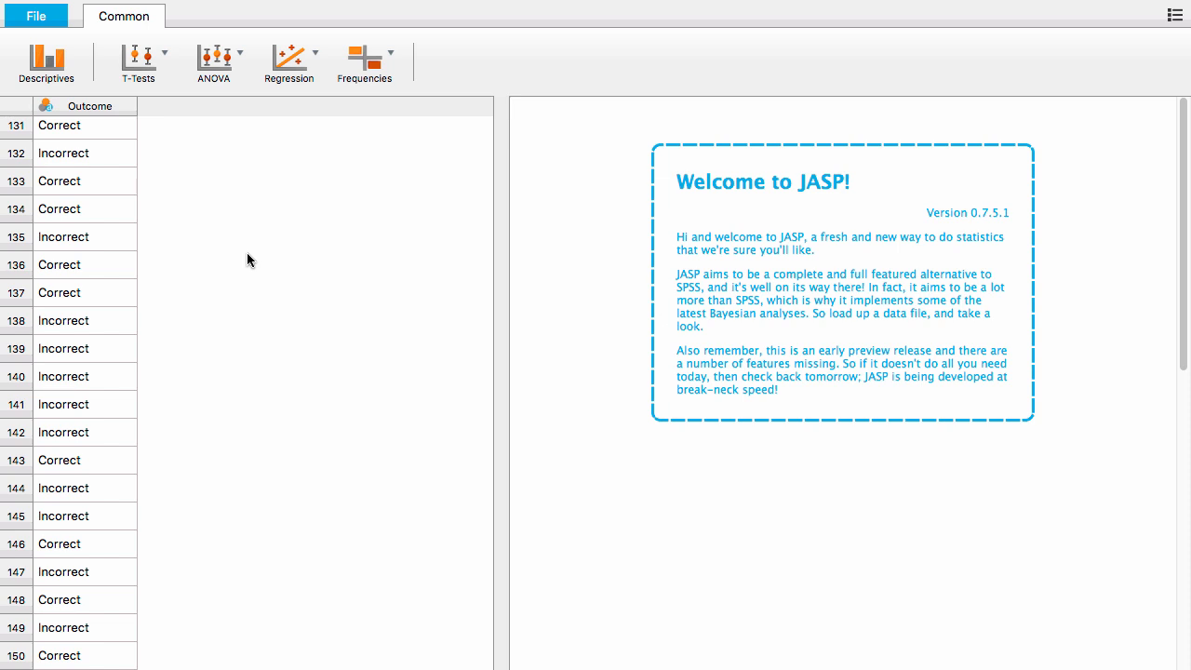
click(364, 63)
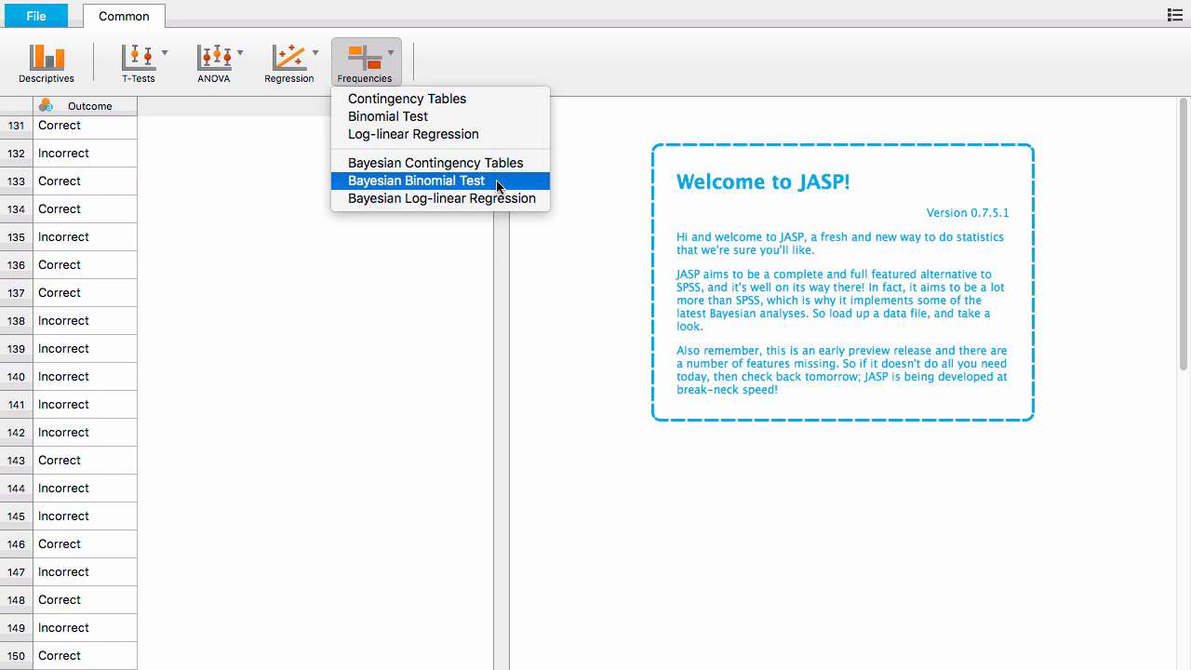
Start a Bayesian Binomial Test from the Frequencies menu.
click(416, 180)
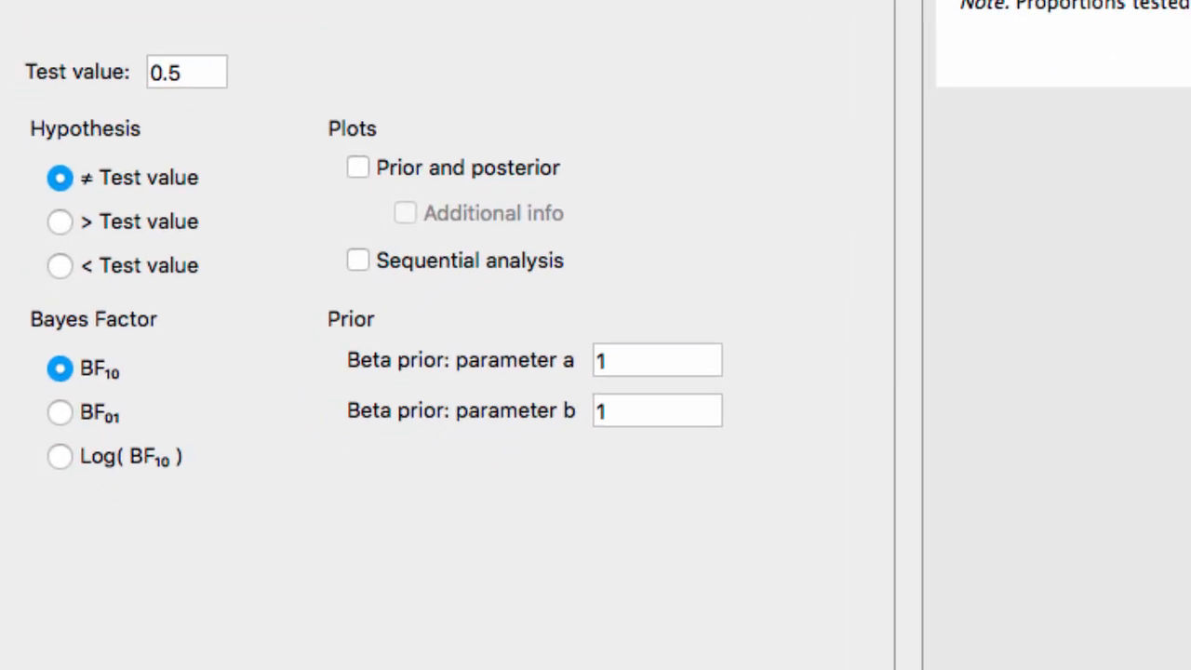
Choose the '> Test value' hypothesis for a one-sided test above 0.5.
click(185, 71)
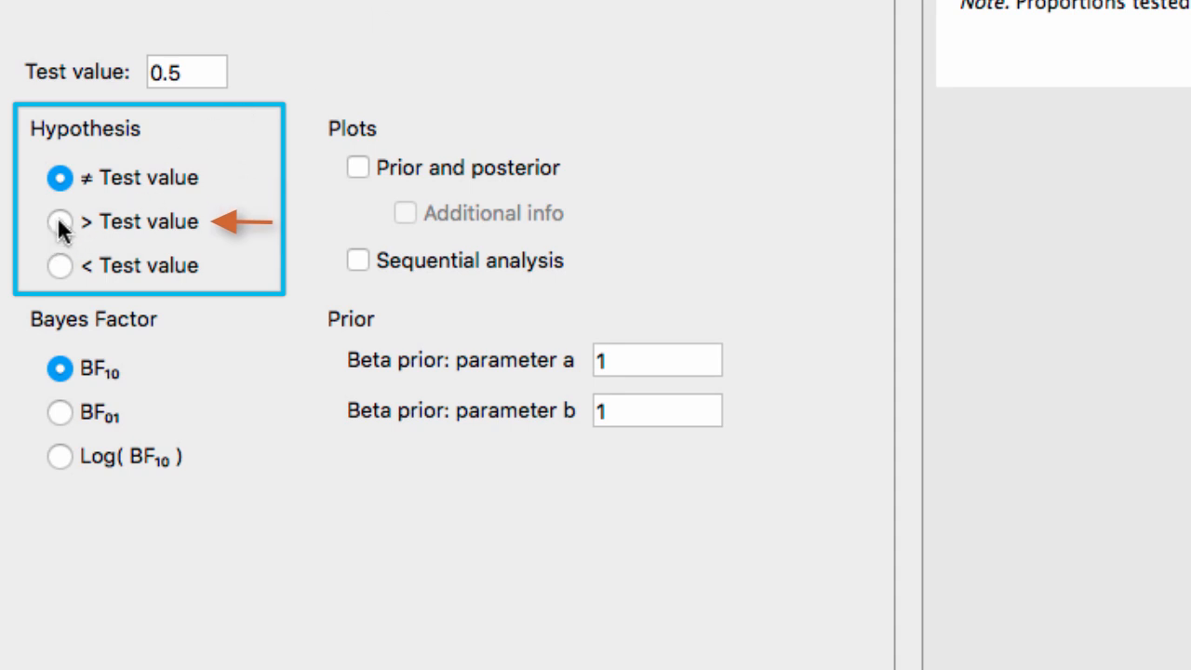
click(59, 221)
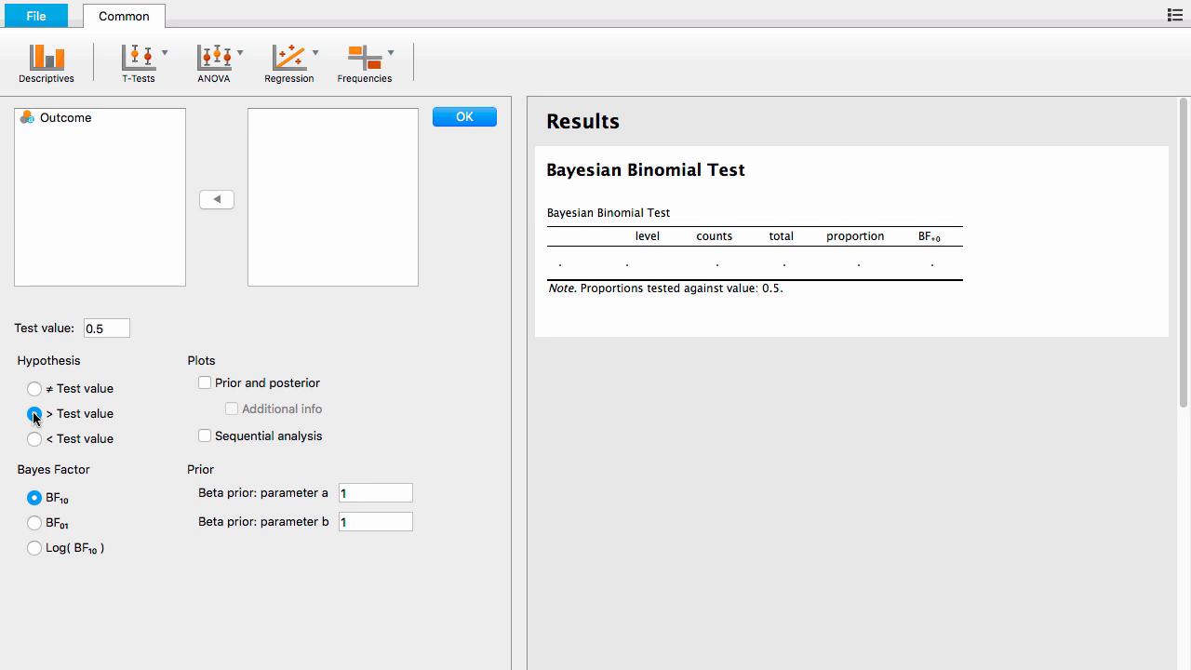
Move the Outcome variable into the test to list Correct and Incorrect results.
click(65, 118)
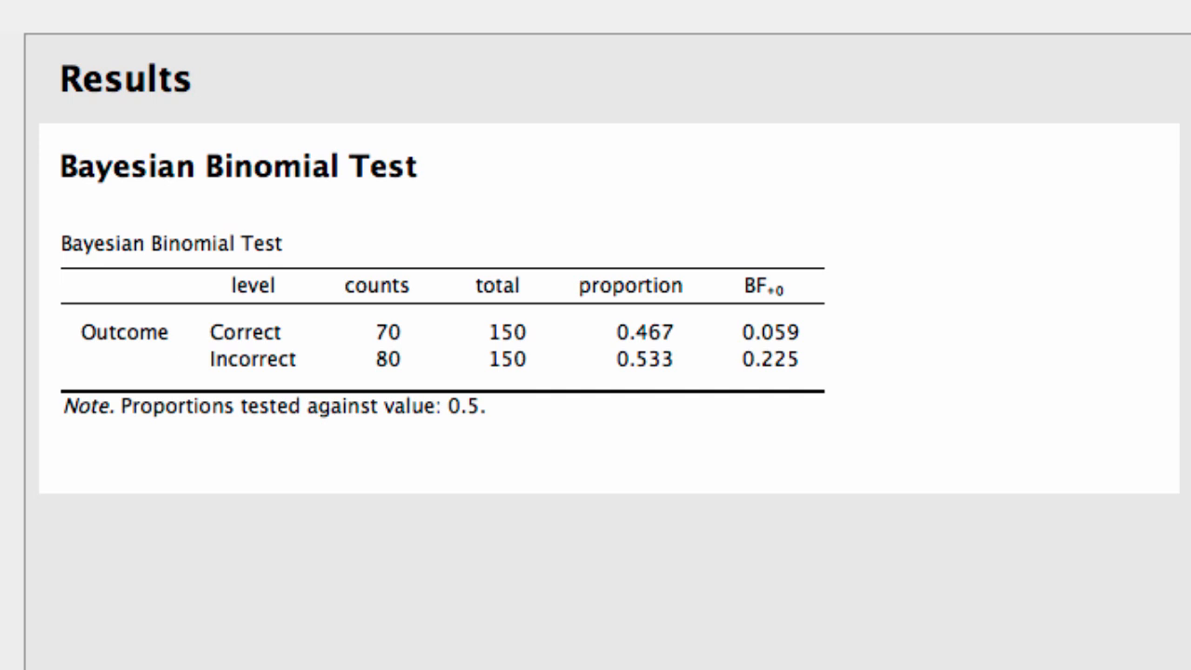
click(254, 285)
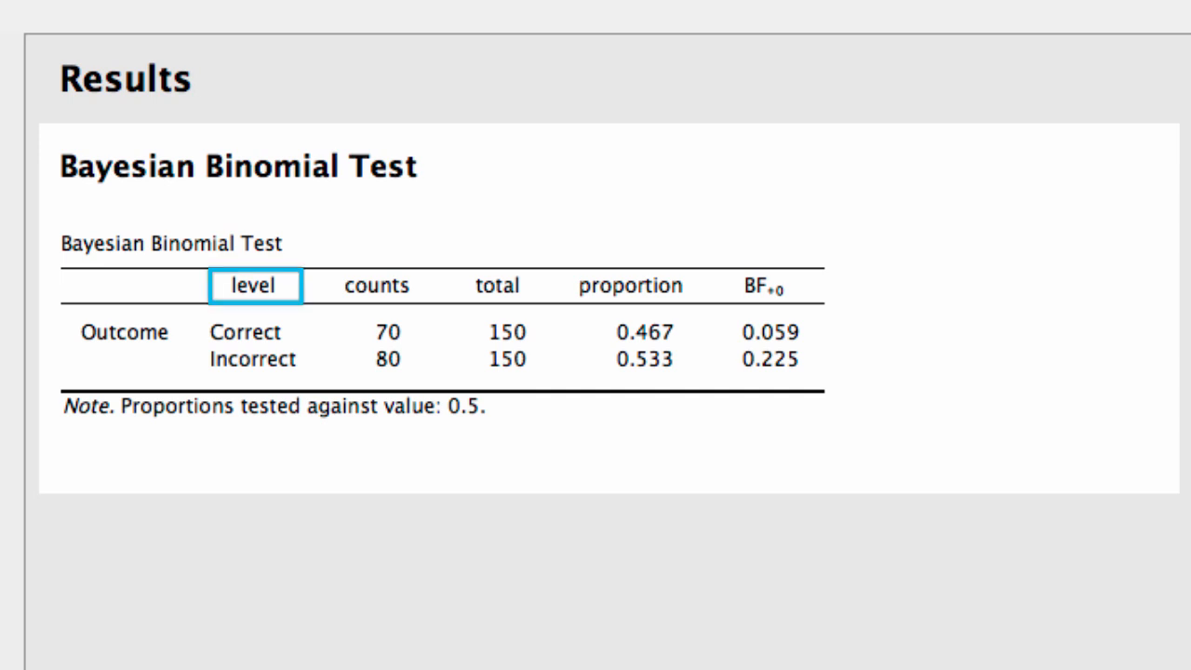
click(376, 286)
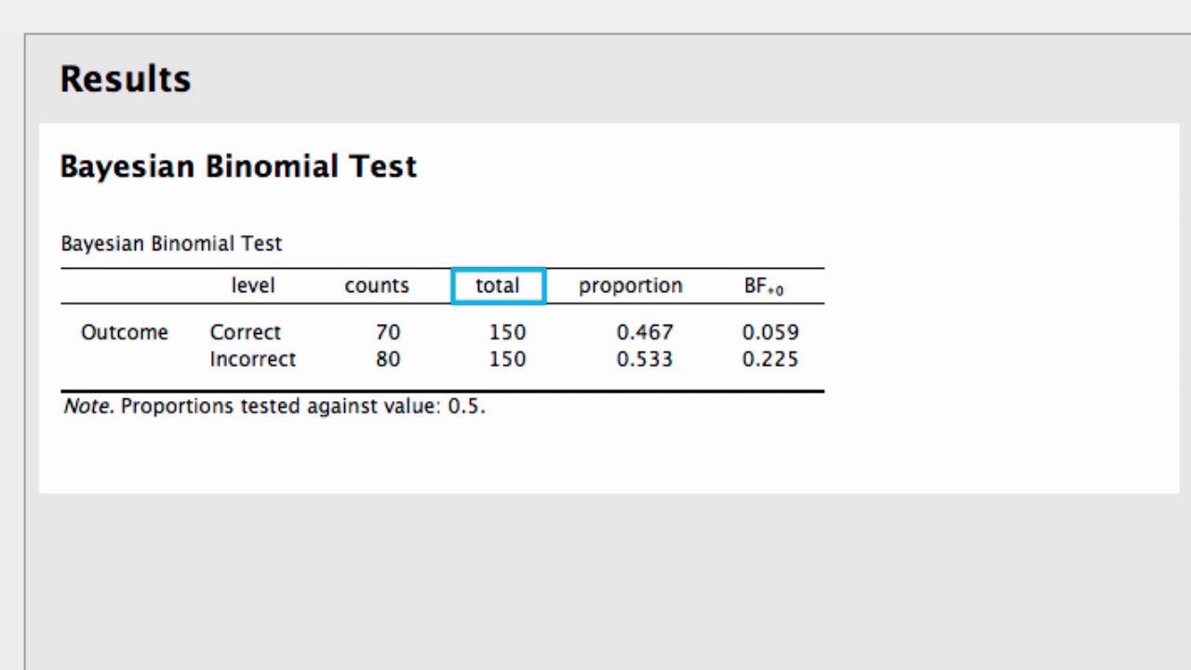
click(630, 286)
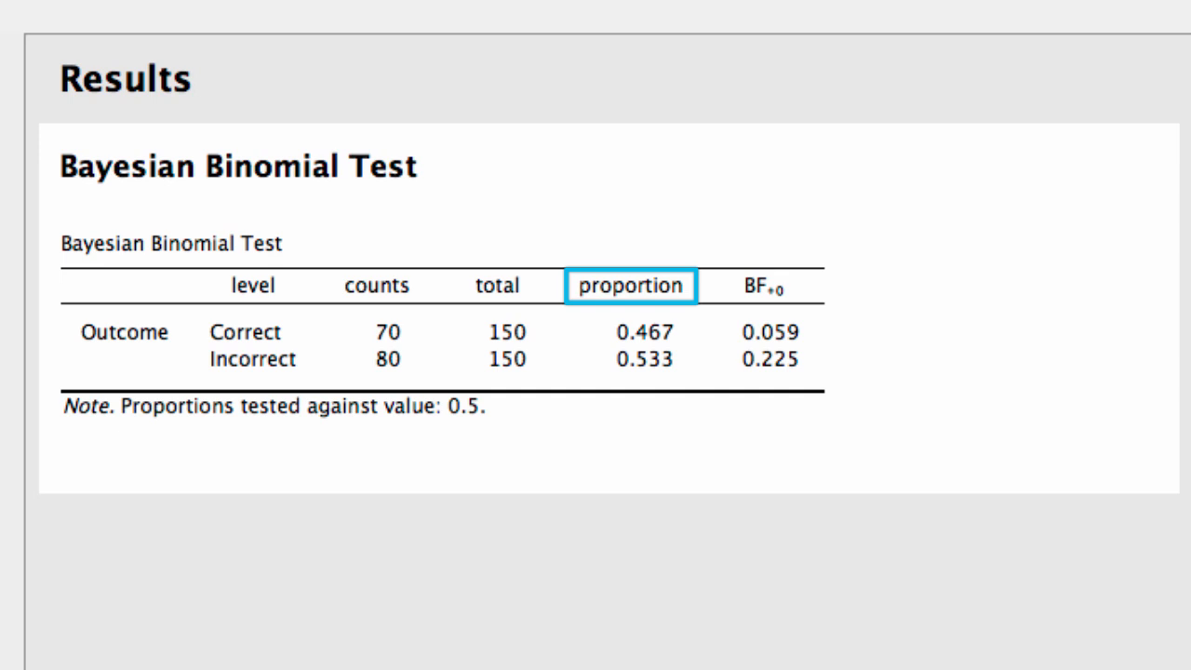
click(764, 286)
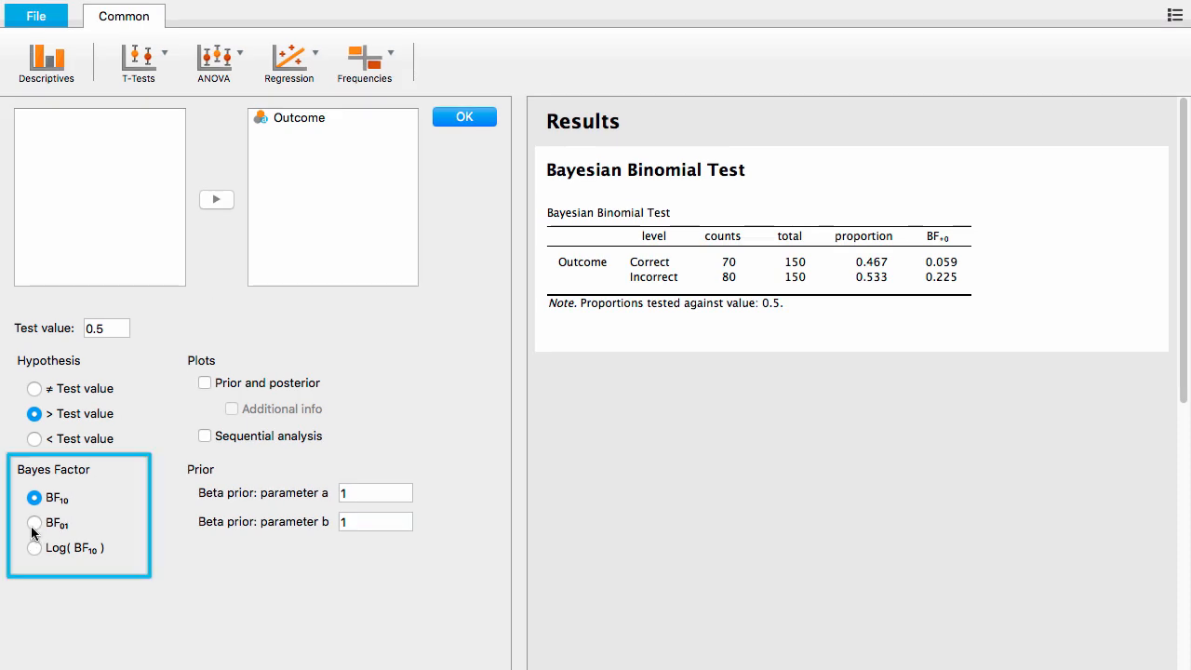
Switch the Bayes factor to BF01, giving 16.955 and 4.451.
click(34, 523)
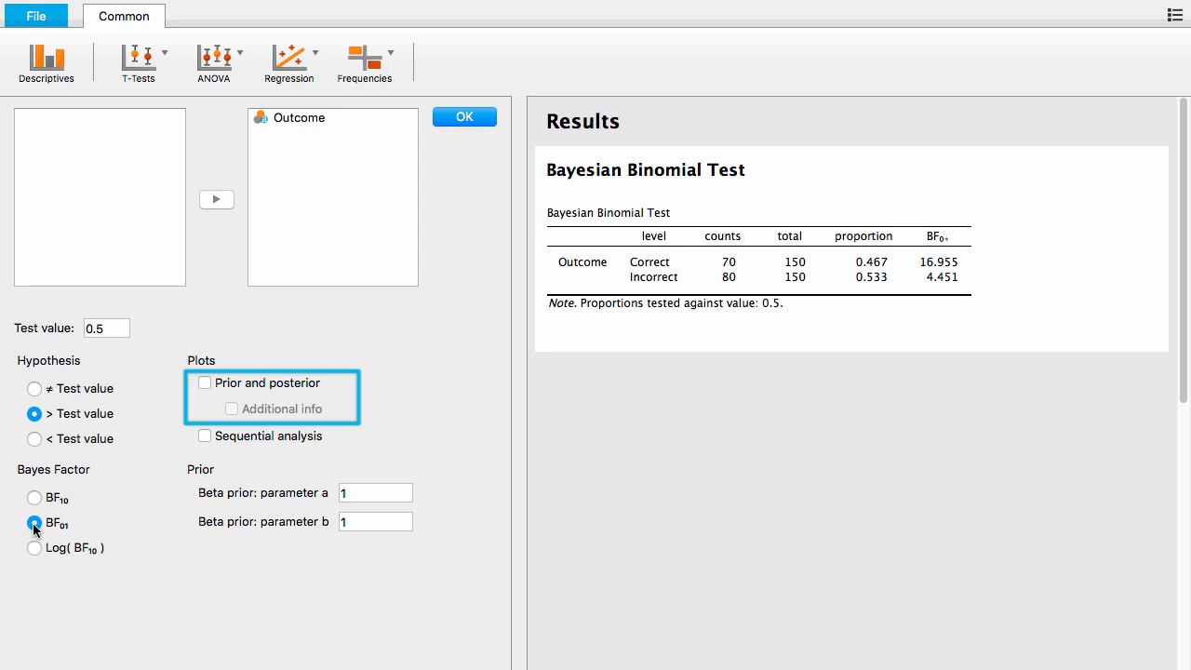
mouse_move(36, 527)
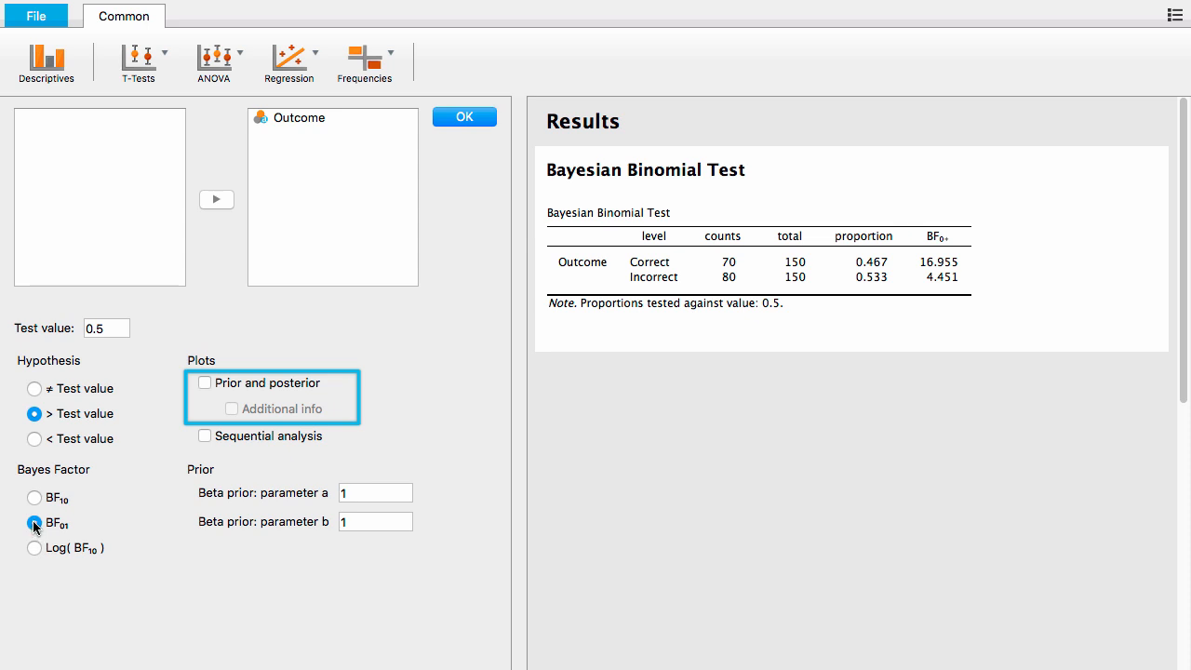
Tick 'Prior and posterior' to plot densities for the Correct outcome.
click(205, 383)
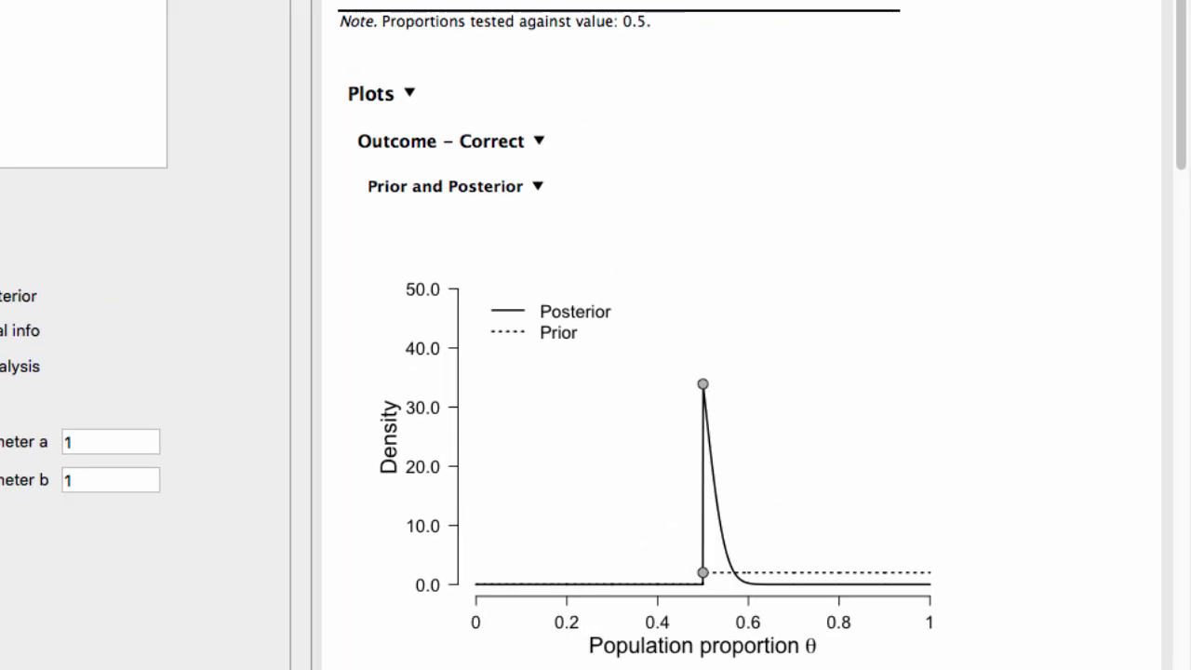
scroll(down, 3)
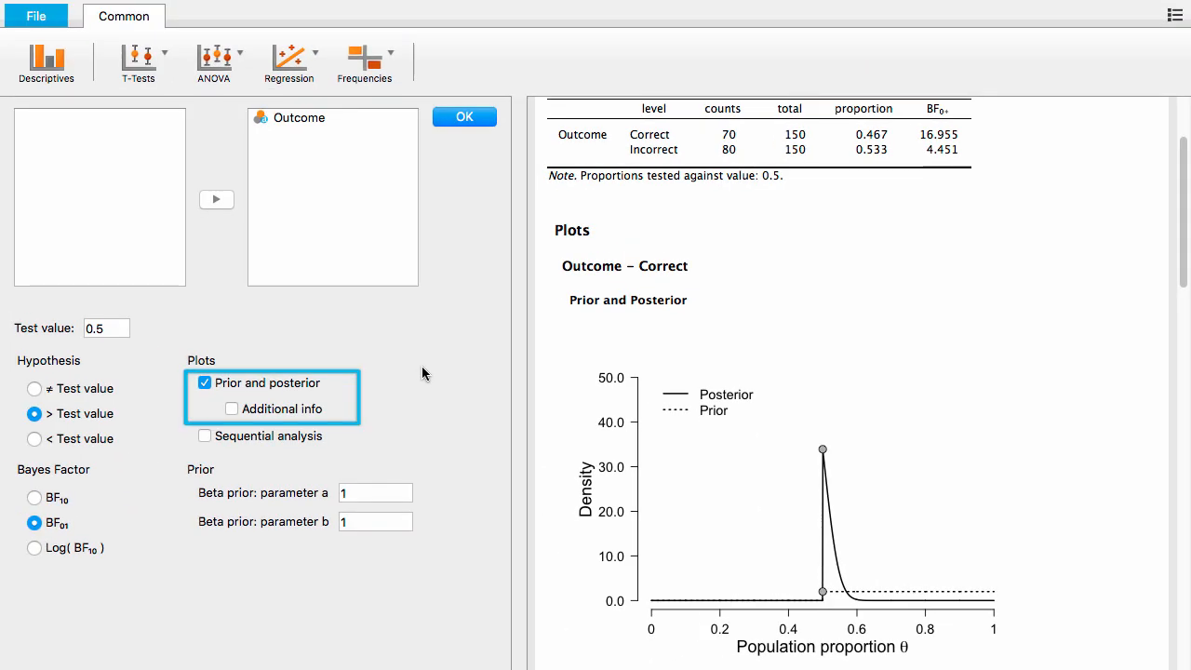
mouse_move(275, 407)
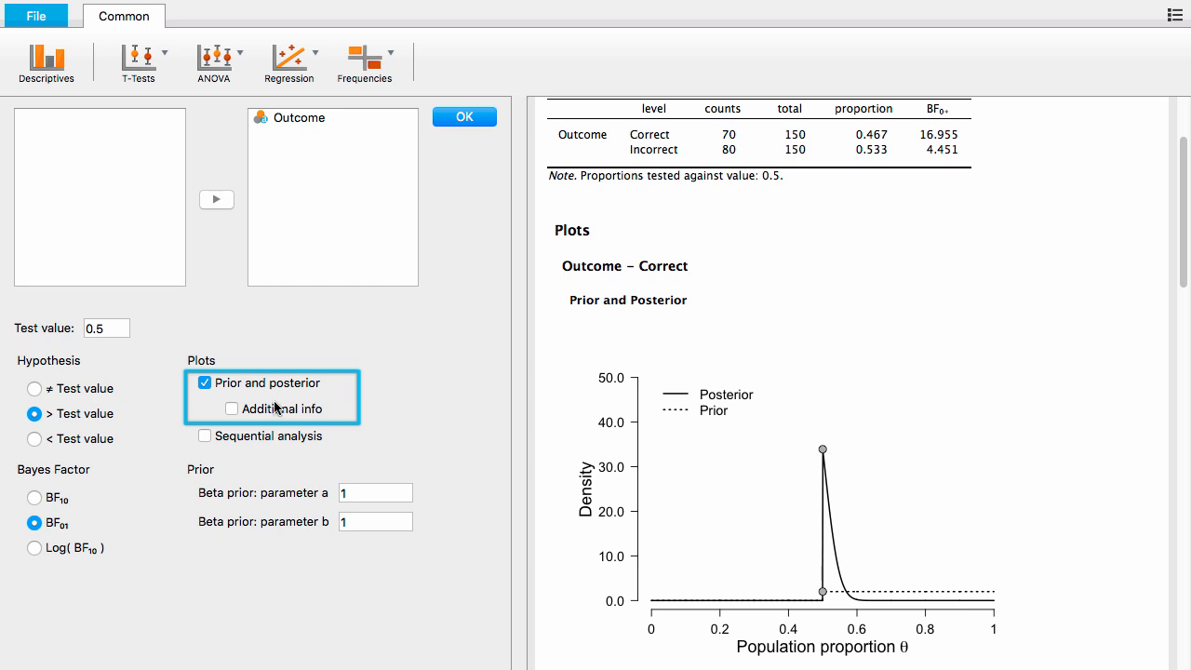
mouse_move(231, 415)
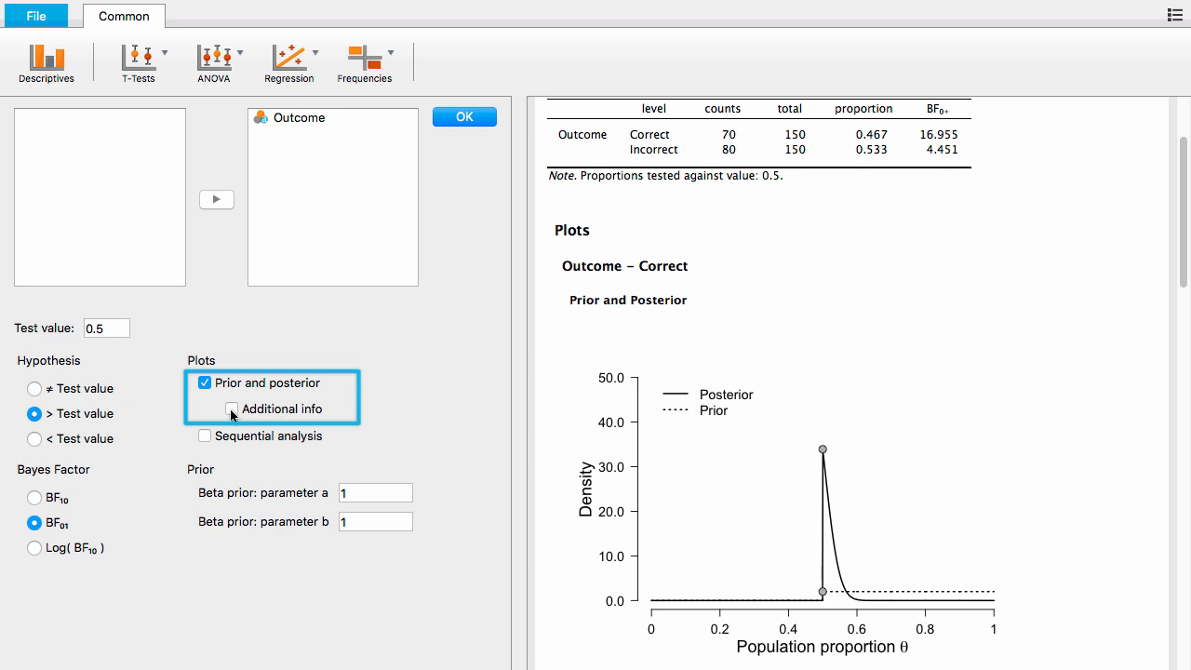
Enable 'Additional info' to show Bayes factors, median 0.518 and 95% CI.
click(204, 408)
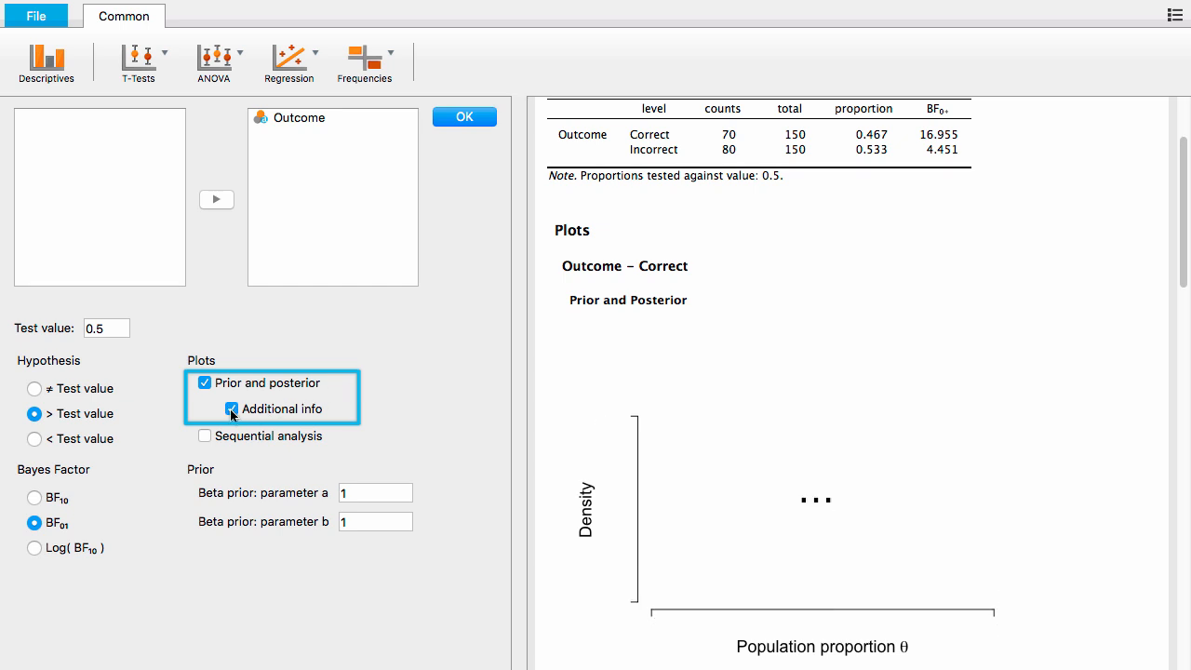
click(204, 409)
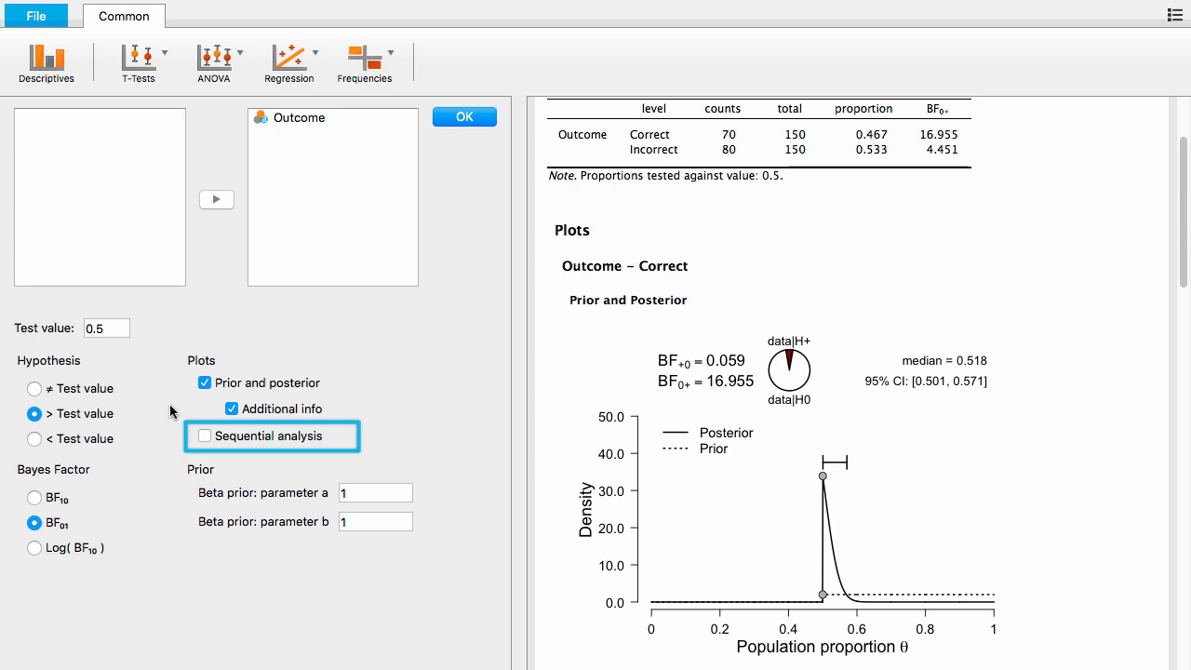
Tick 'Sequential analysis' to track BF0+ across 150 observations.
click(205, 435)
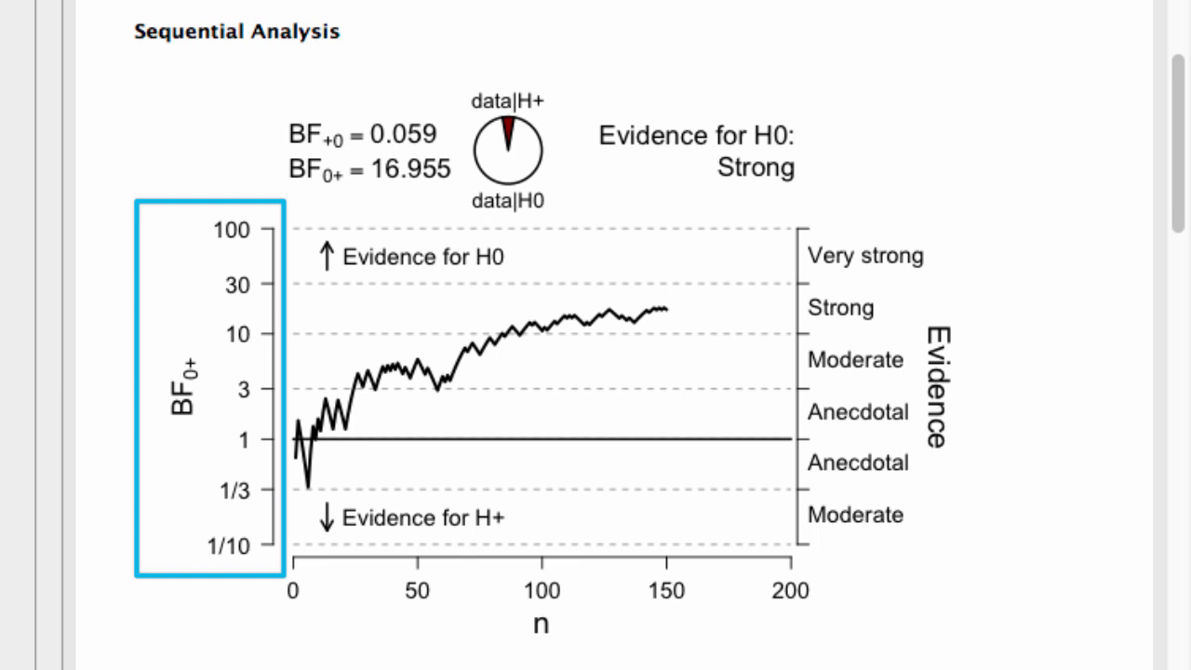
click(209, 391)
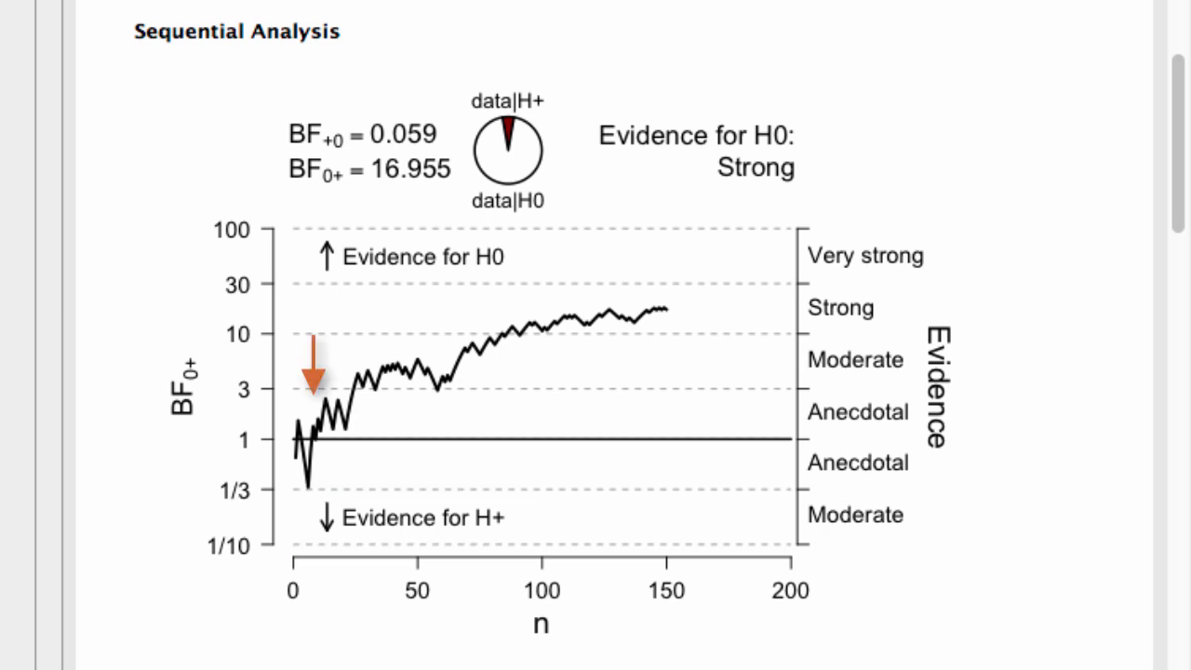
drag(312, 372, 623, 284)
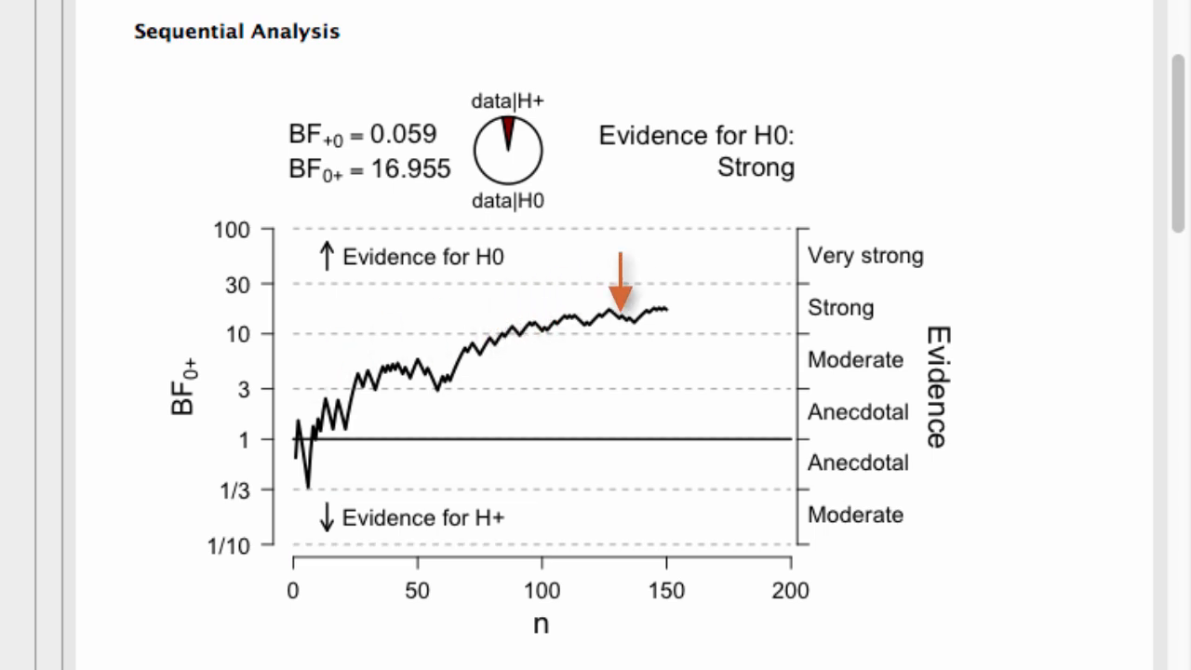